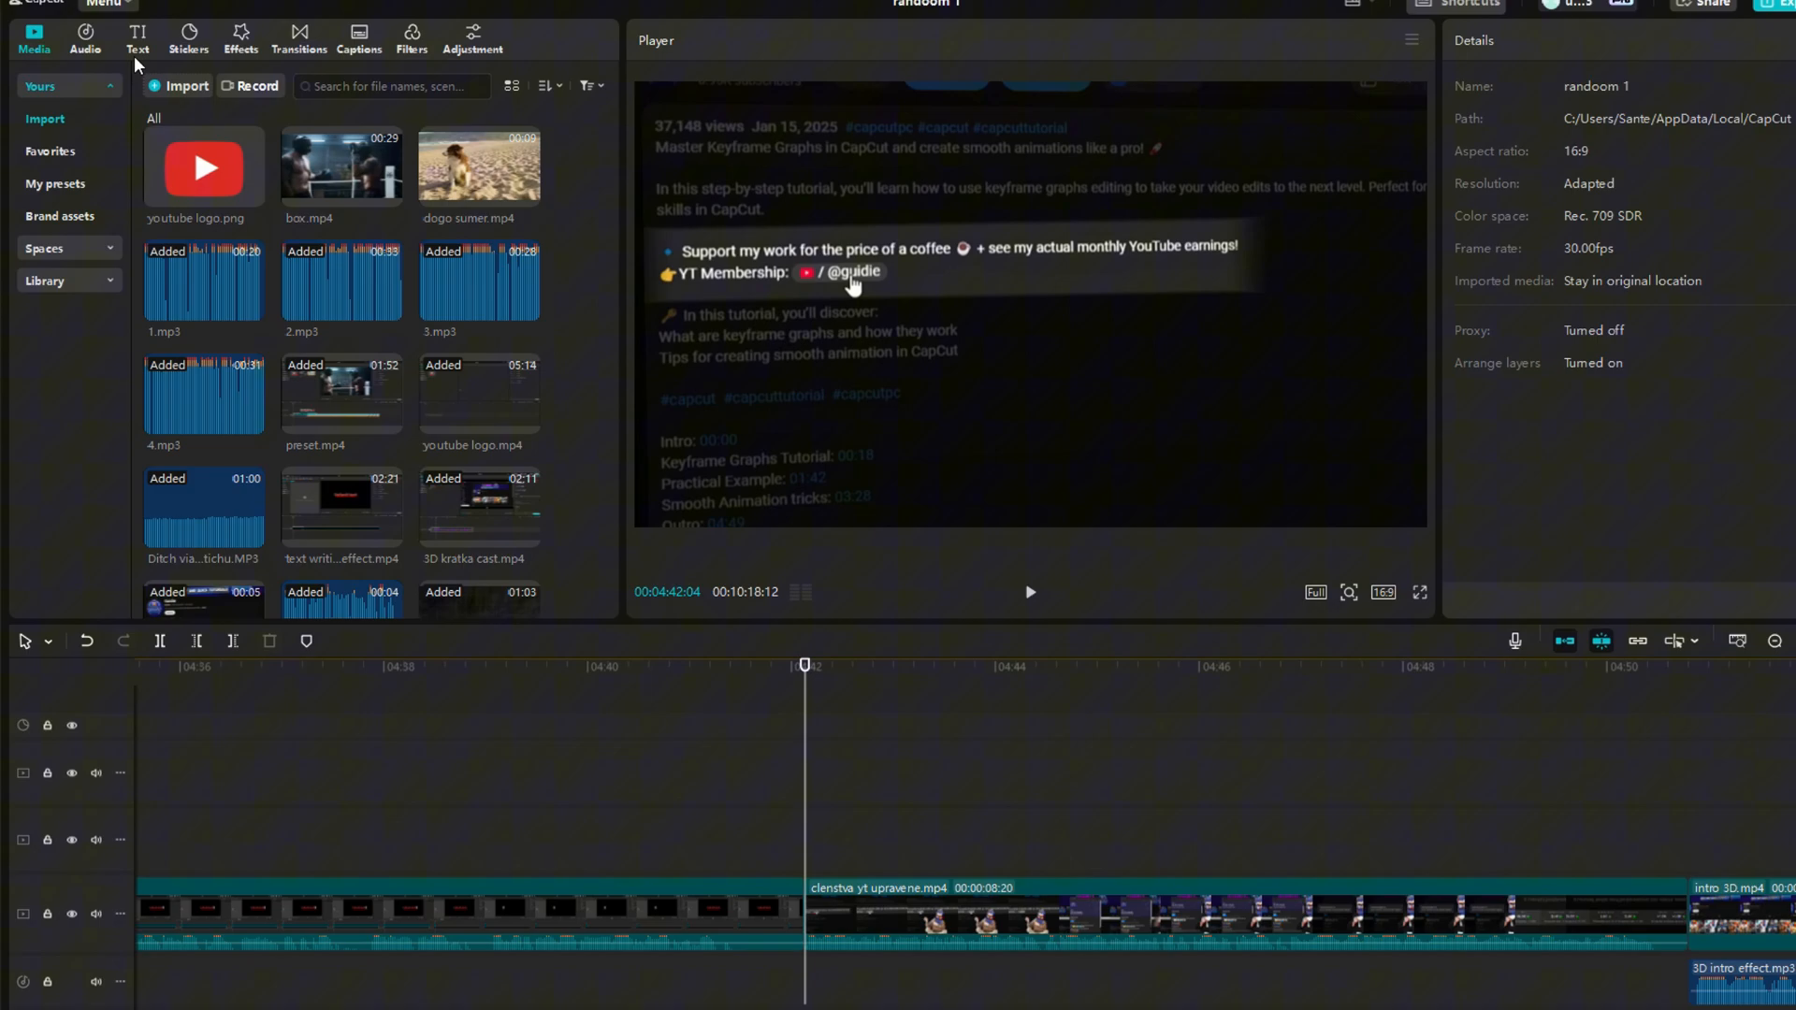
Add a dash text clip styled as a small yellow block over the video
left_click(136, 40)
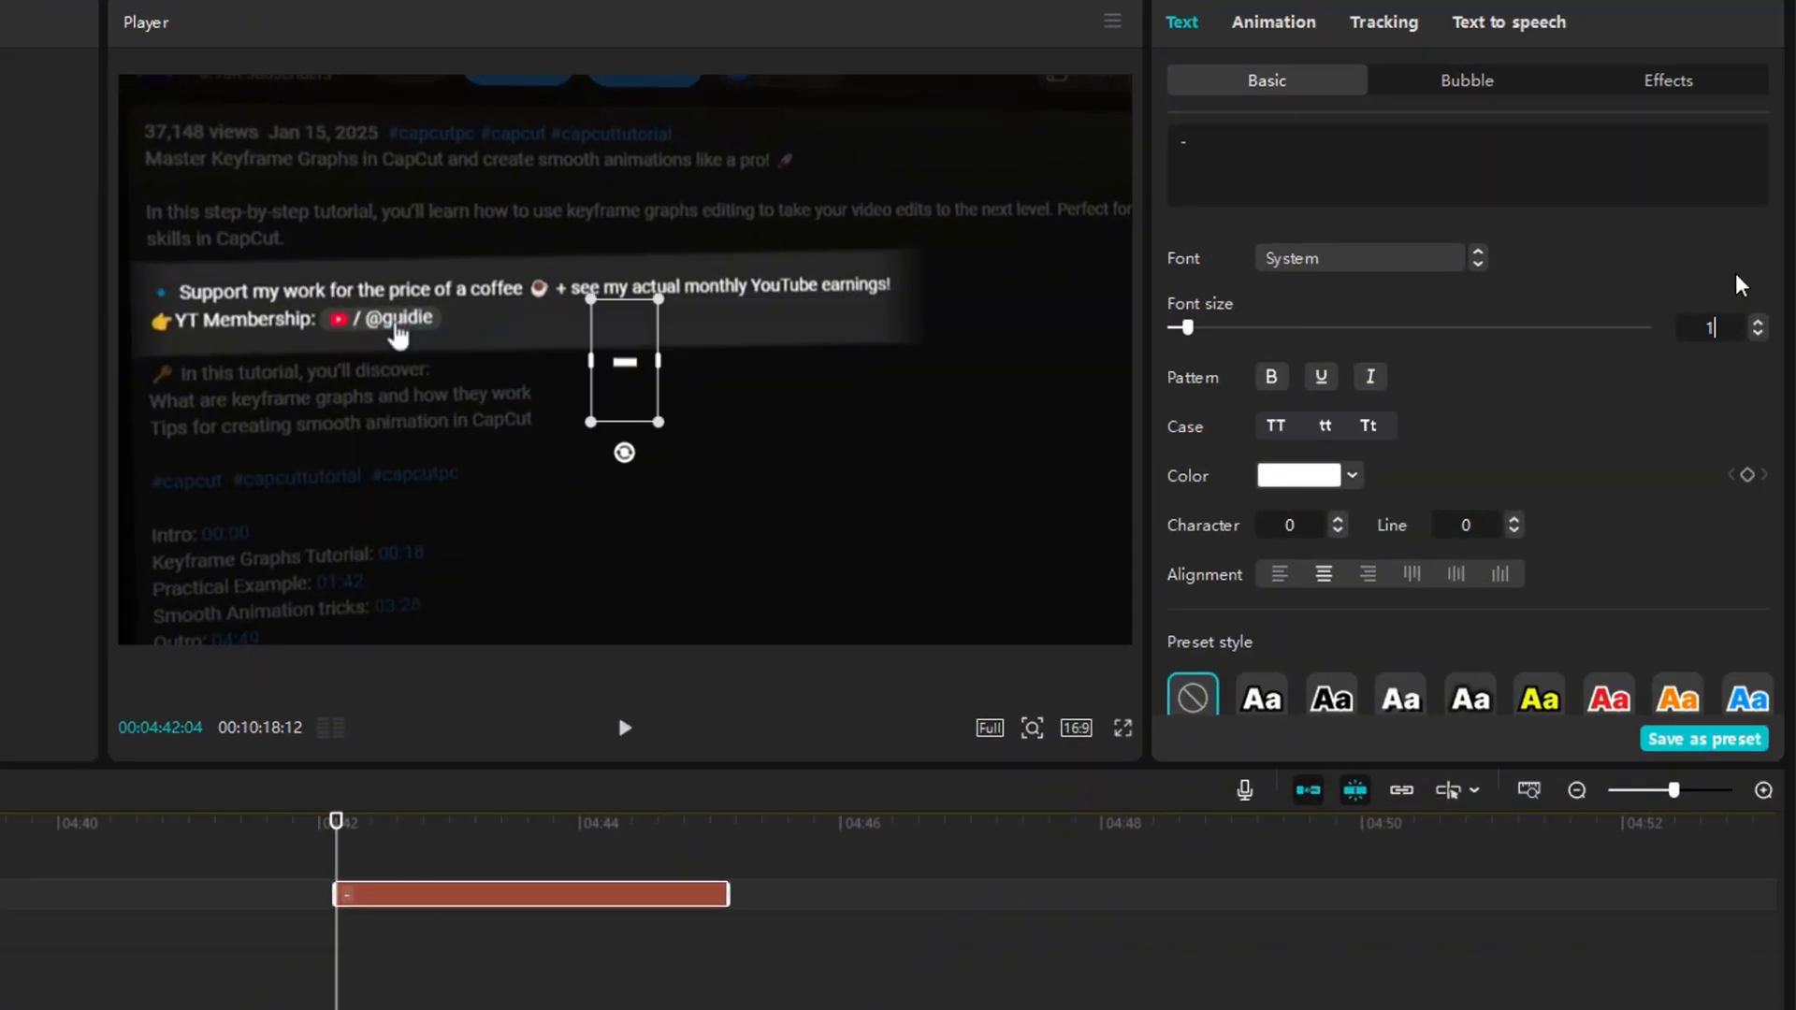
left_click(1300, 475)
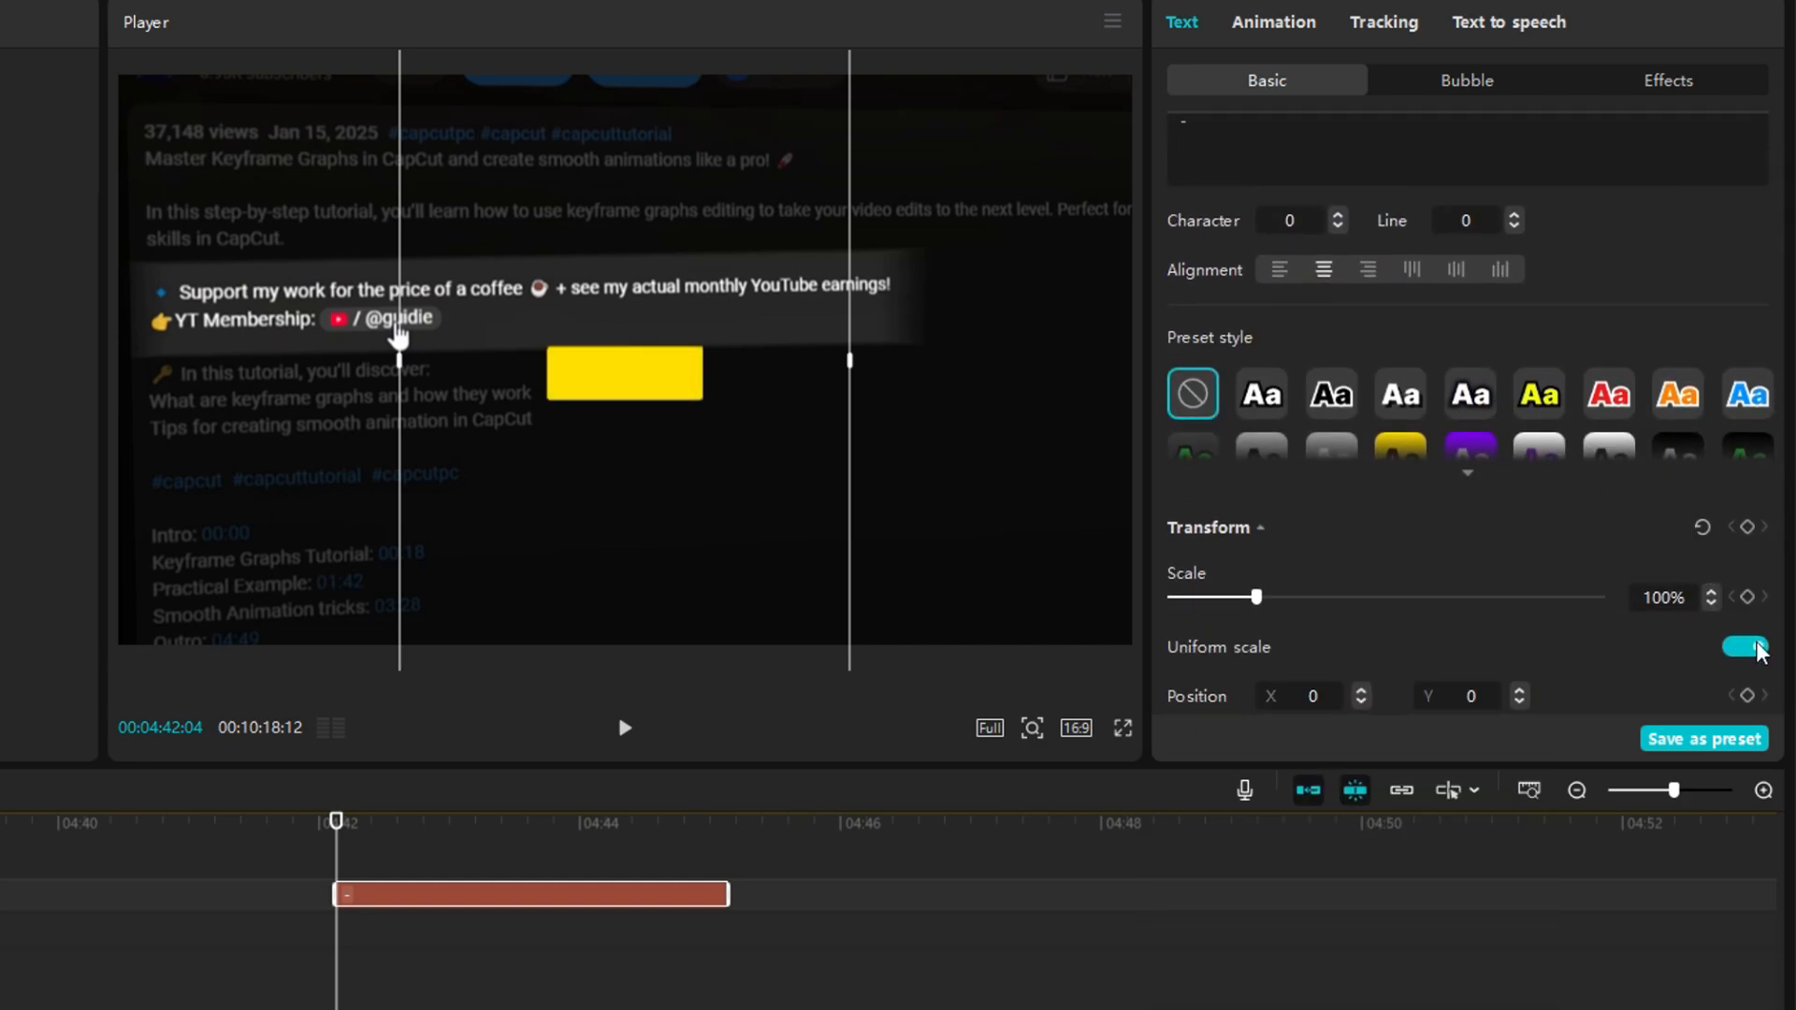
Stretch the yellow block into a full-width bottom bar with uniform scale off
left_click(1740, 648)
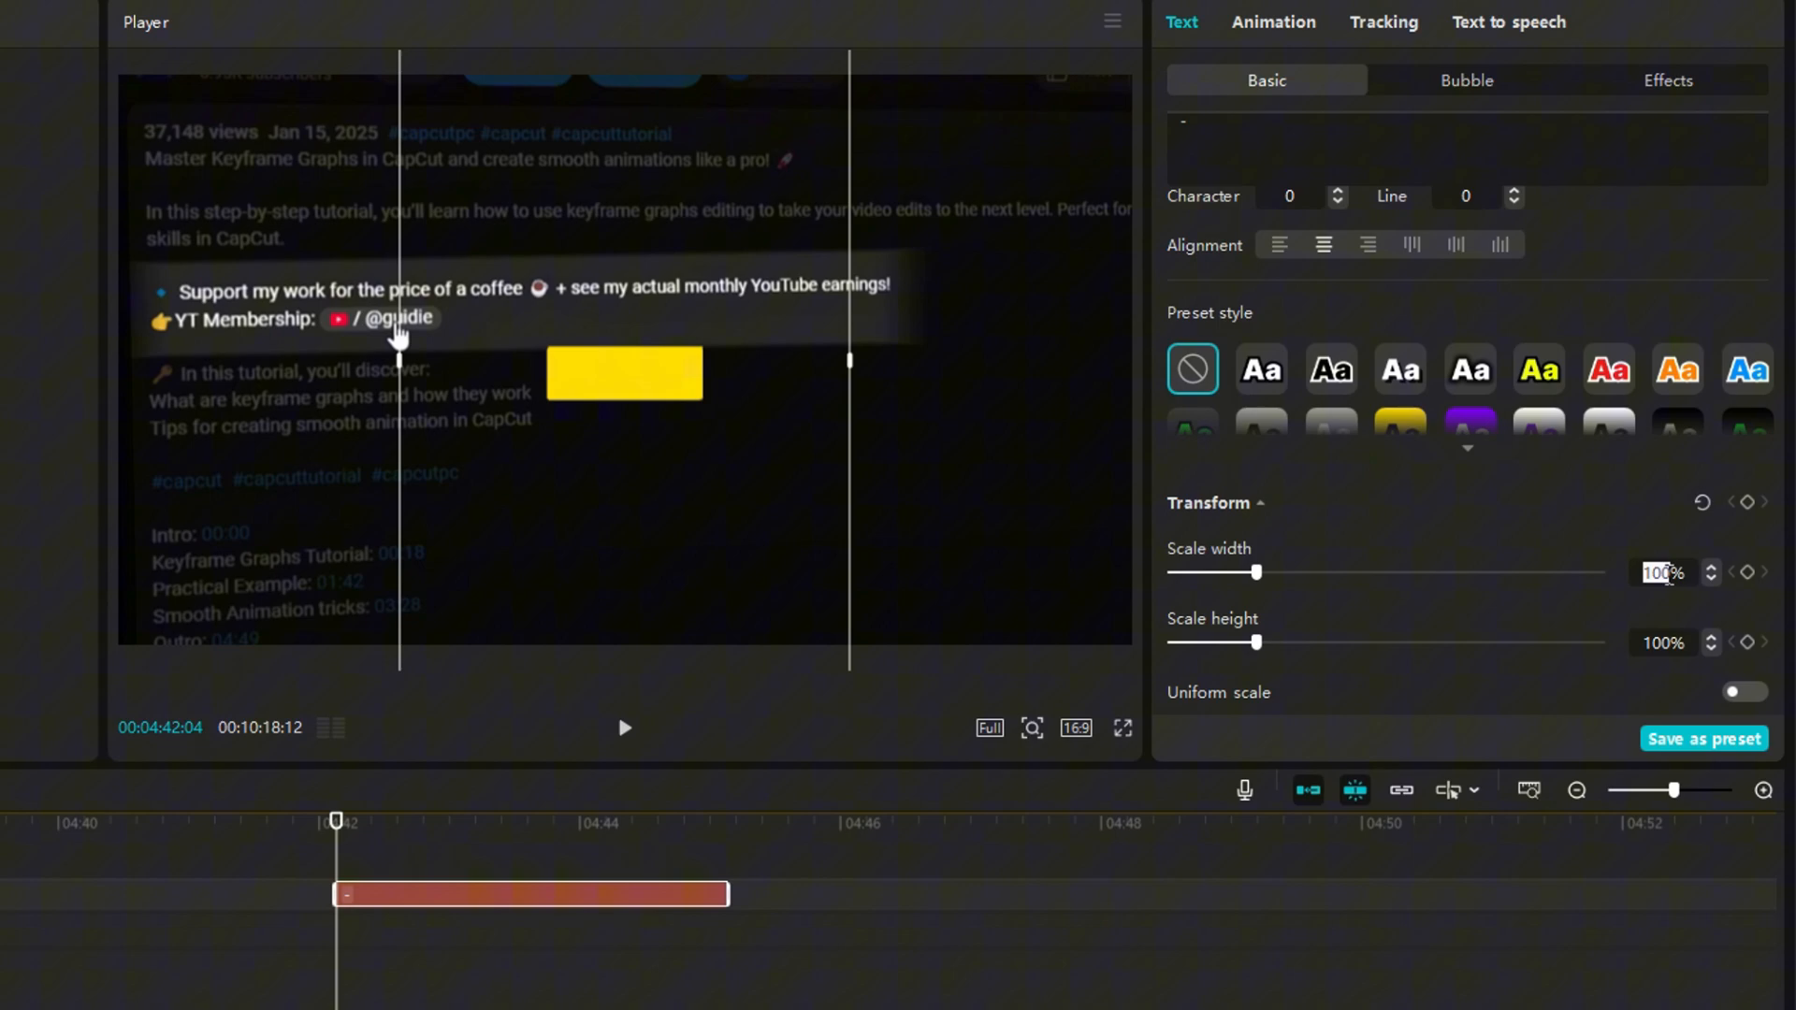
left_click_drag(1256, 572, 1598, 572)
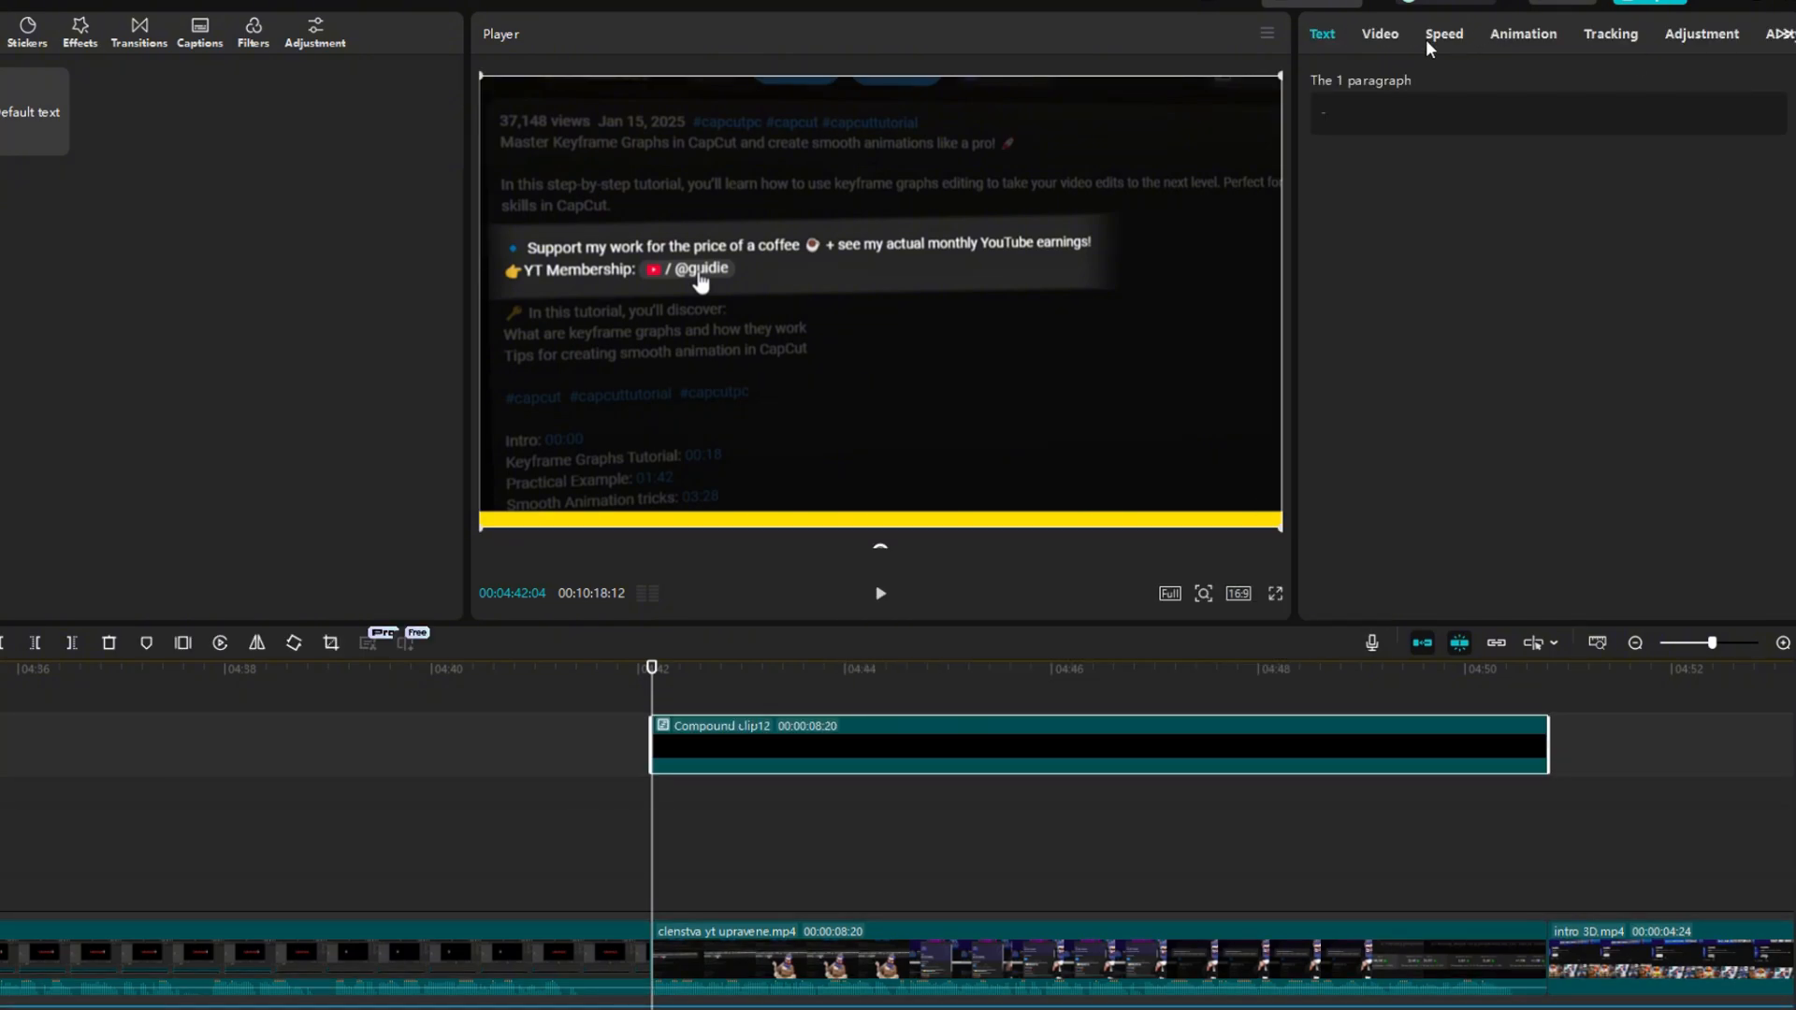
left_click(1379, 33)
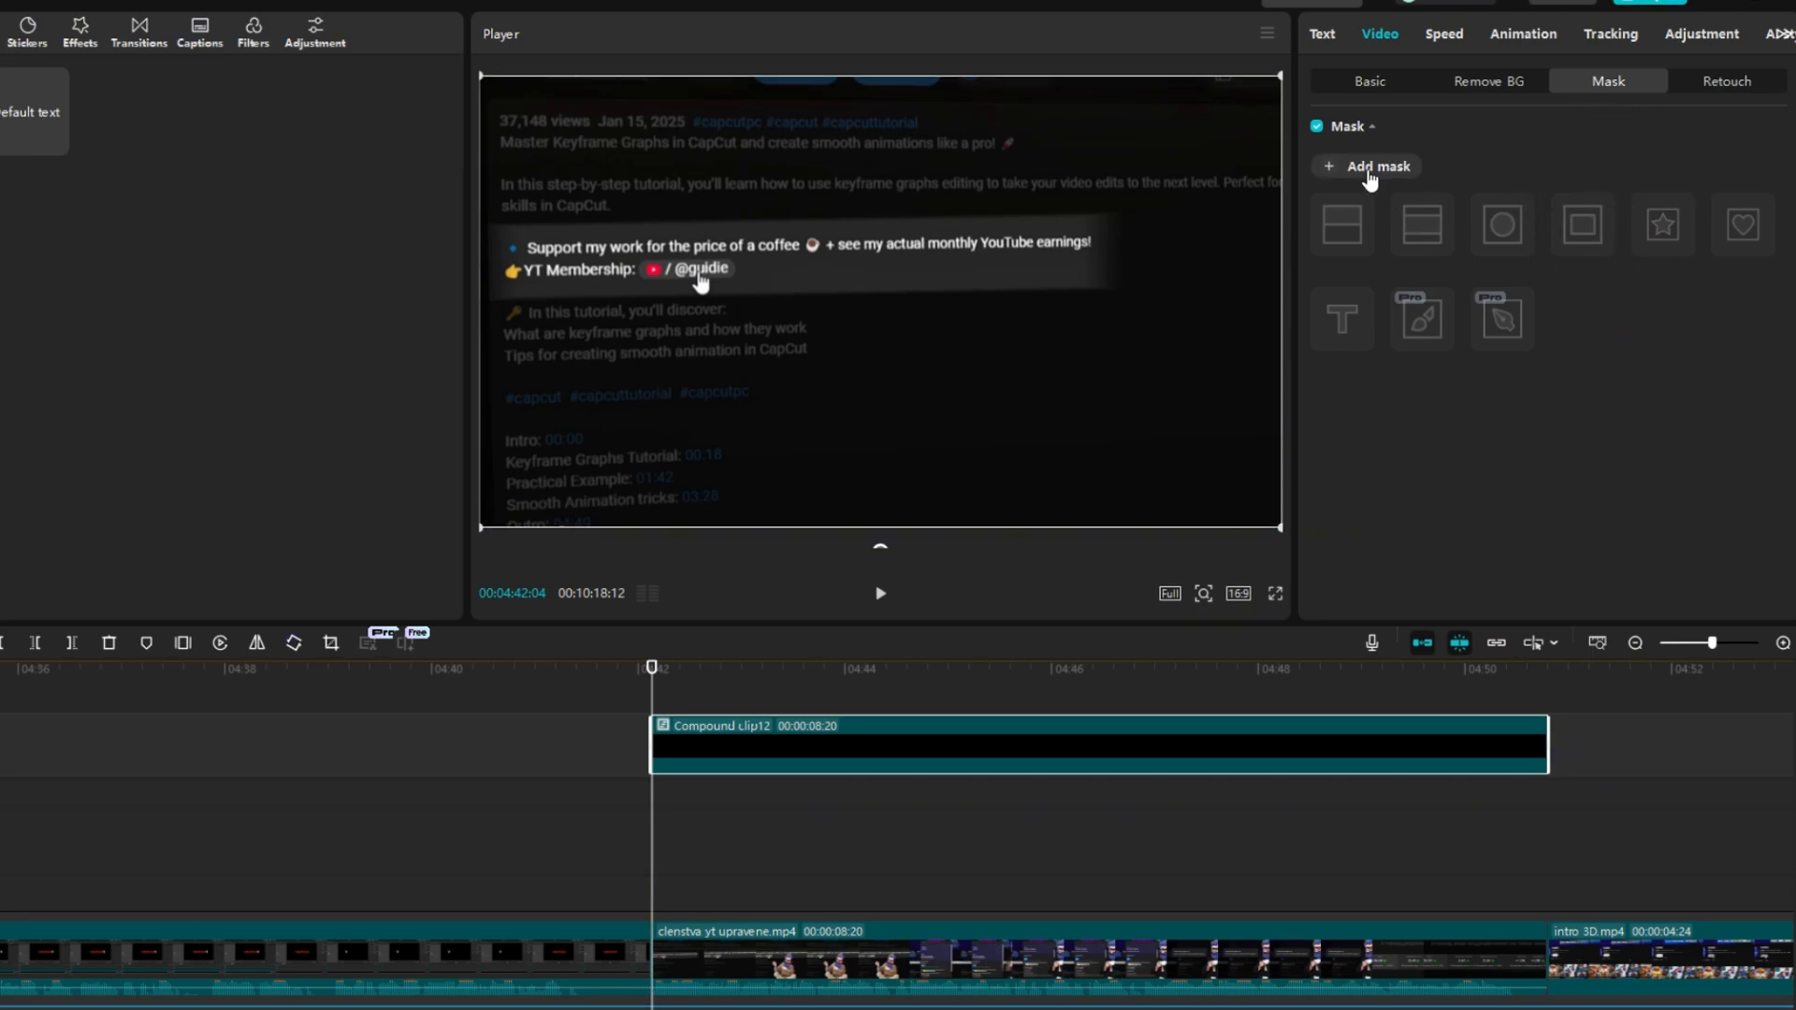
Add a split mask rotated to -90°, then move the playhead to the clip end
left_click(1377, 166)
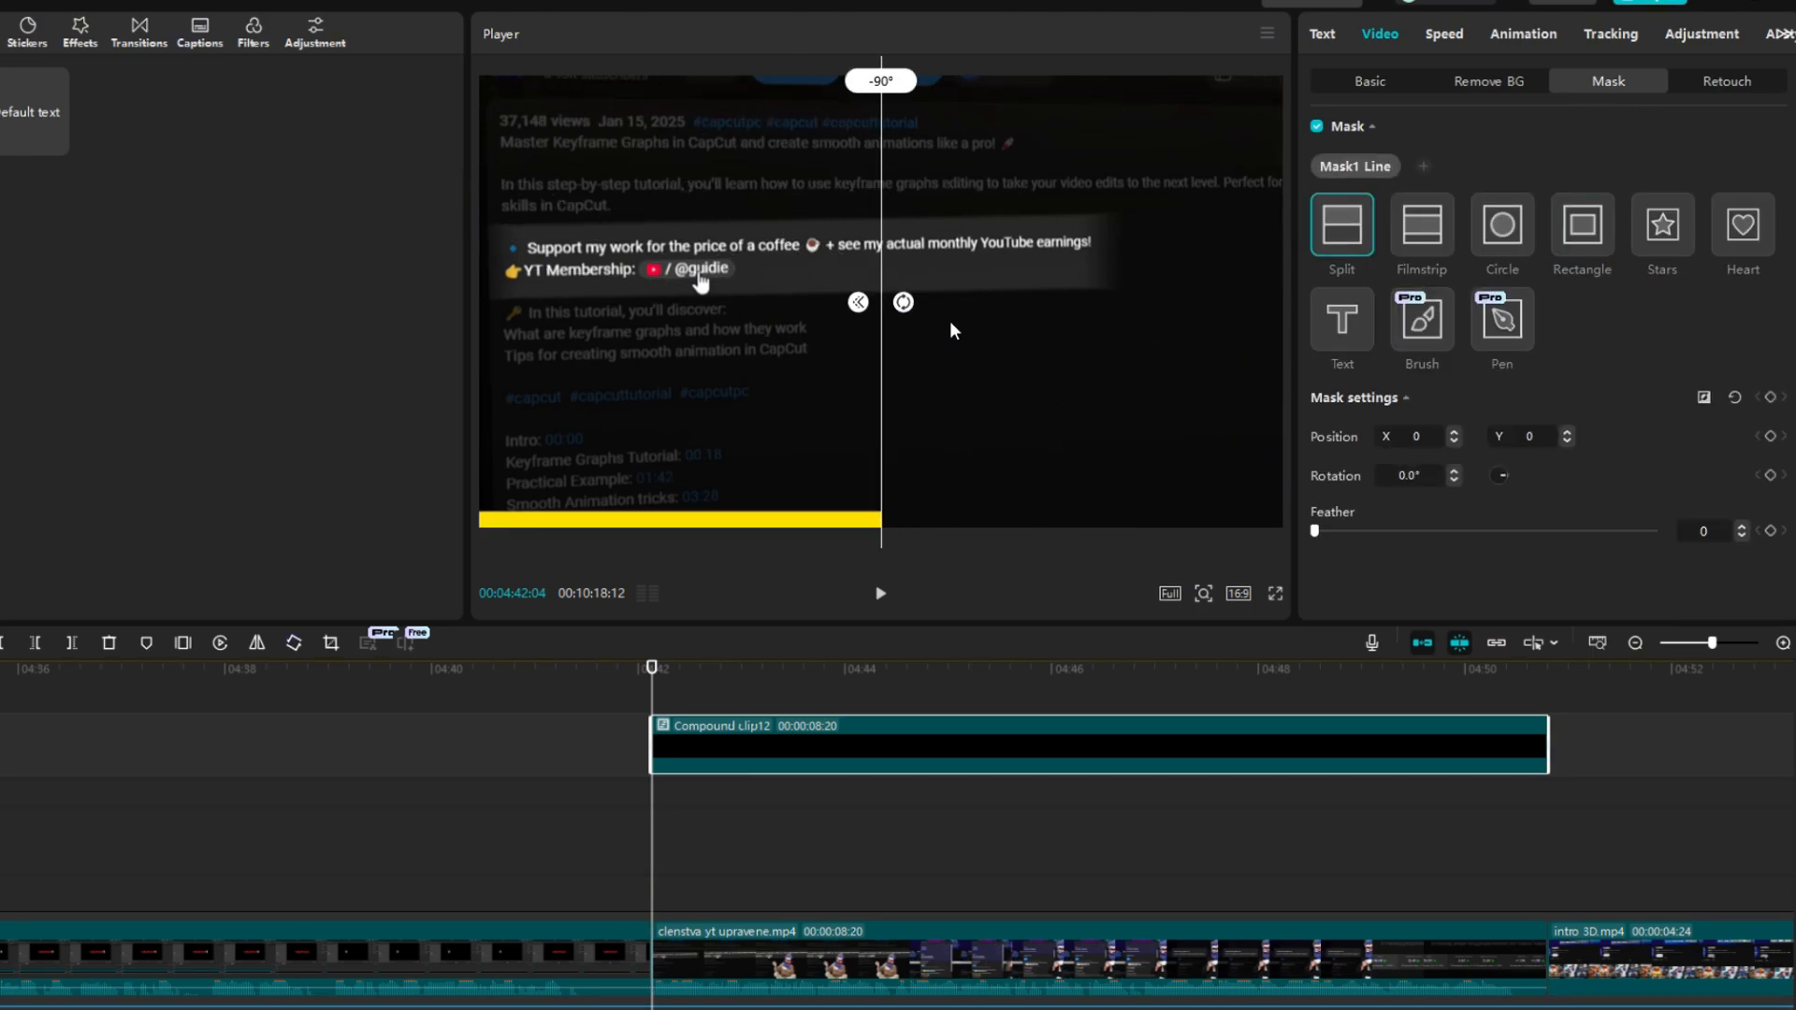
left_click_drag(1313, 530, 1326, 530)
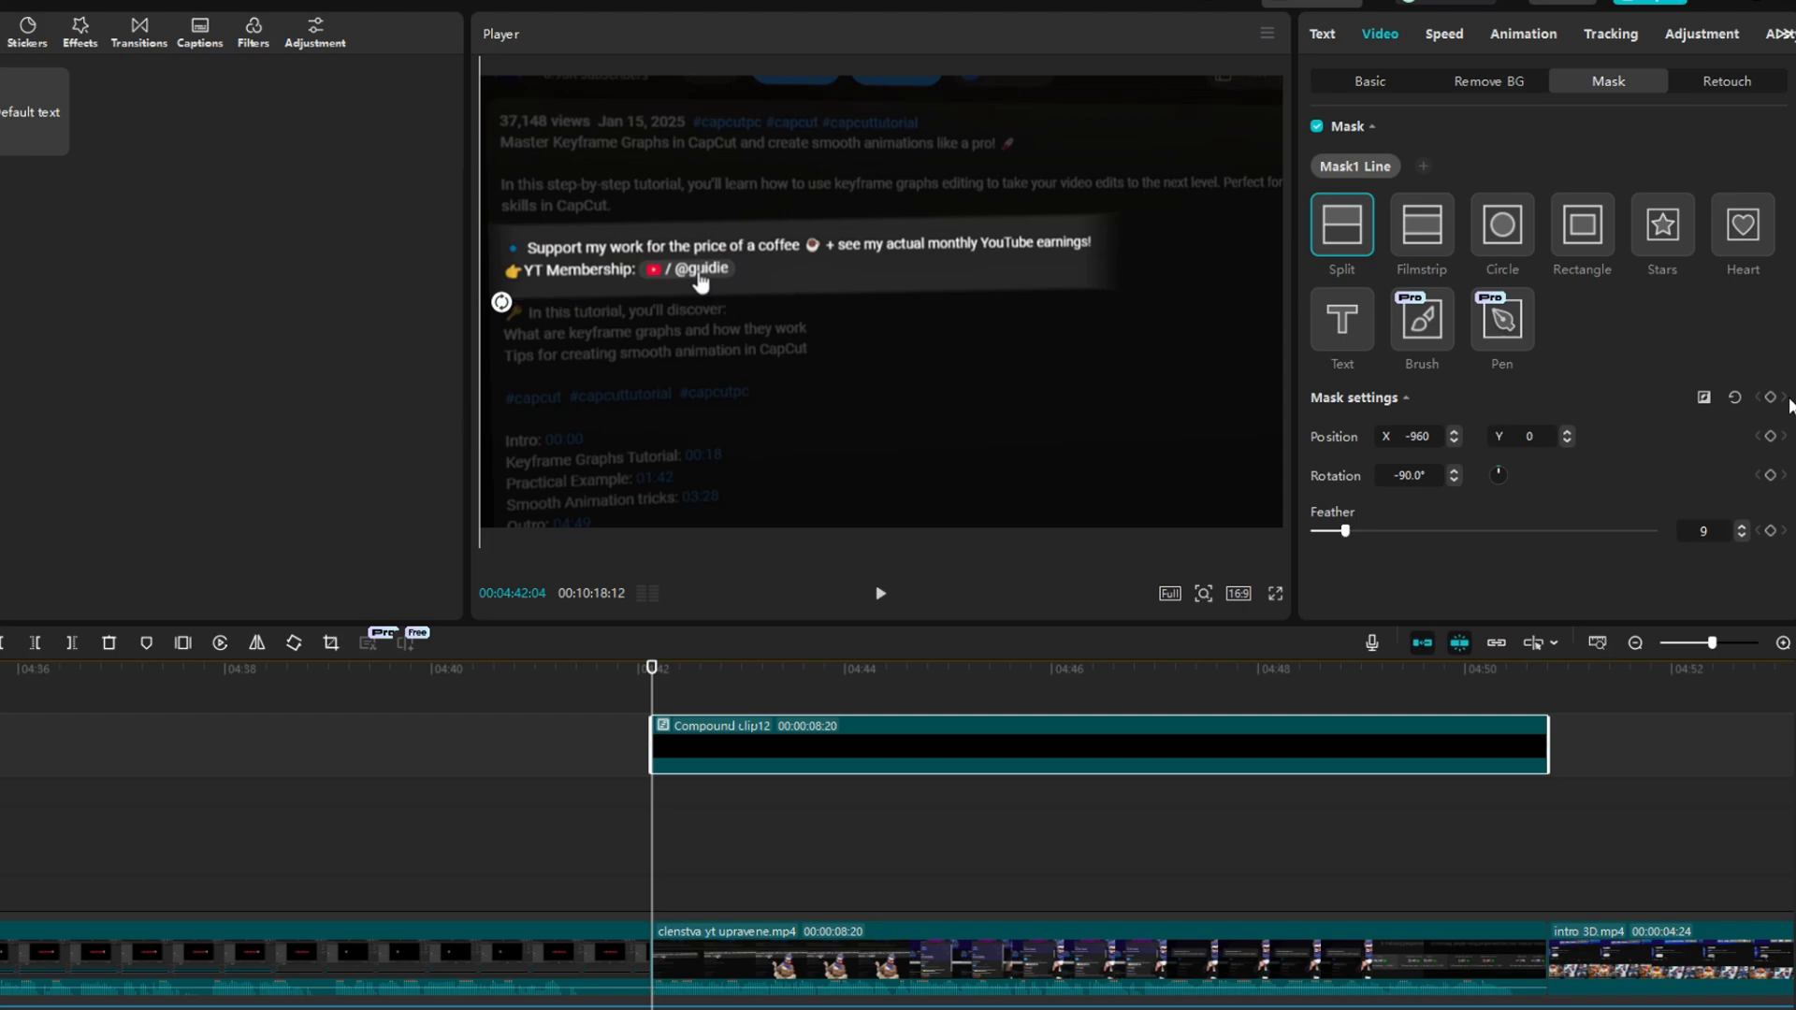
left_click_drag(651, 667, 1524, 667)
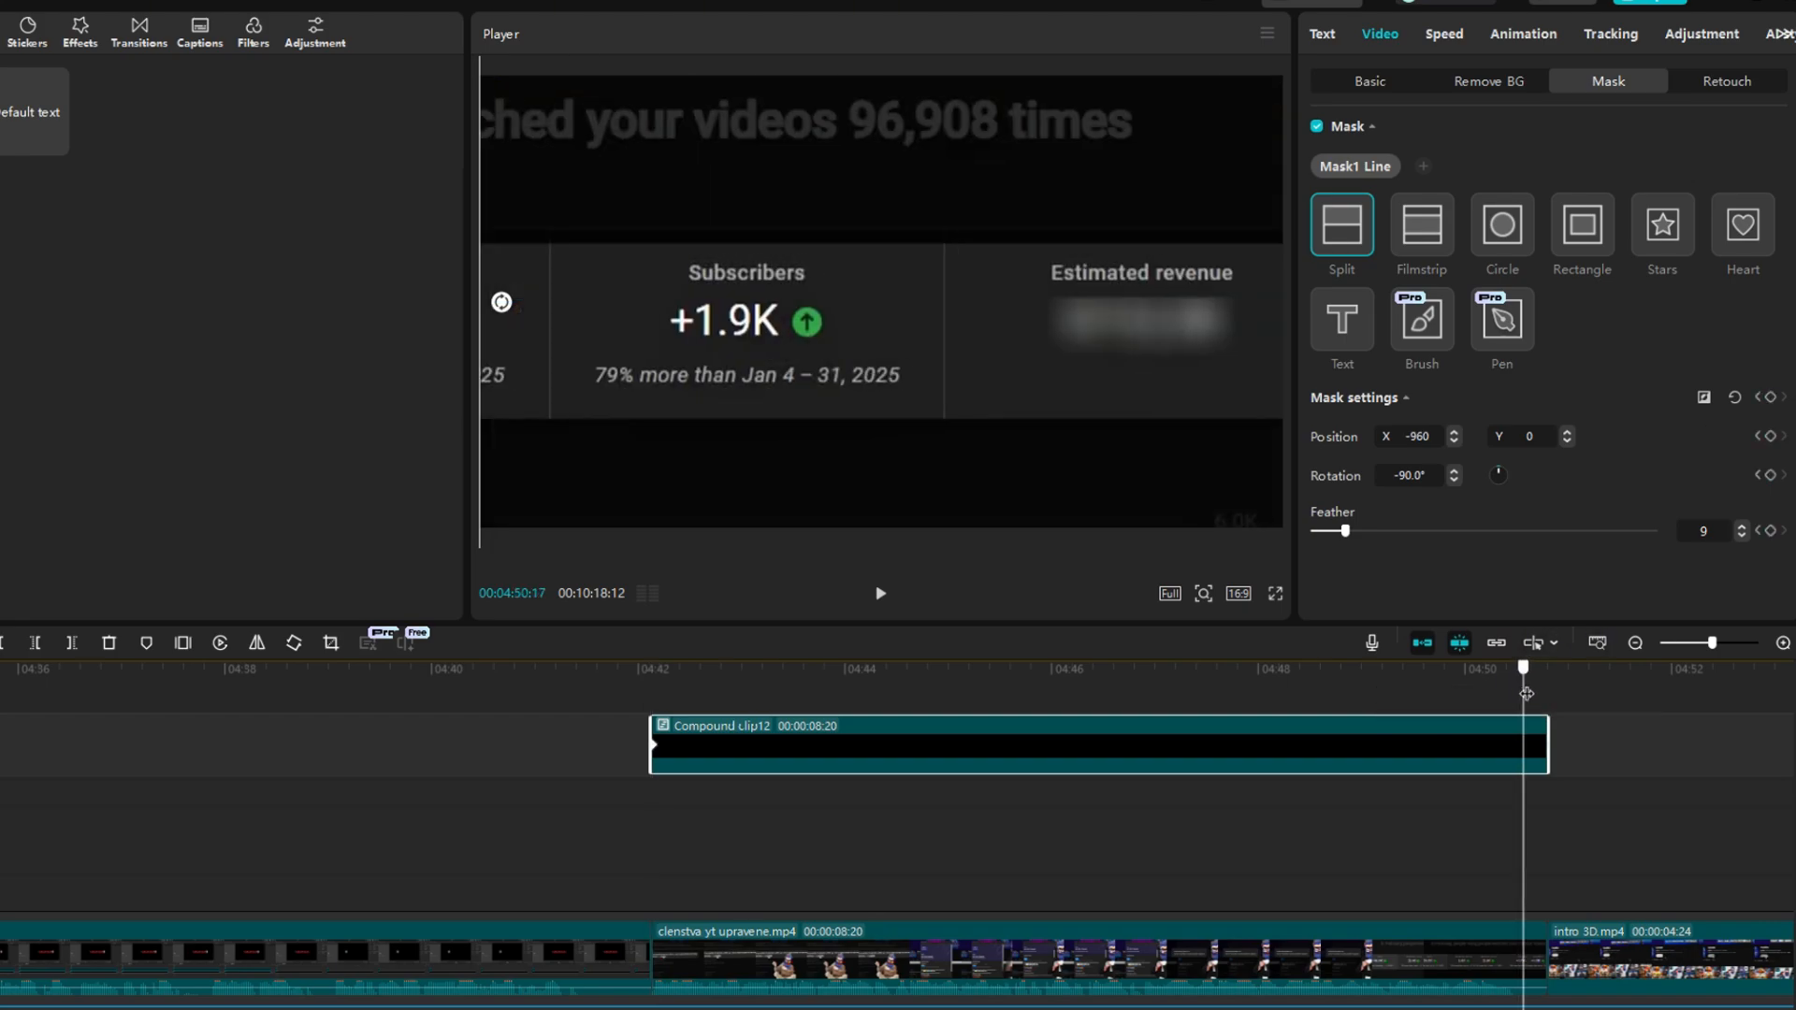